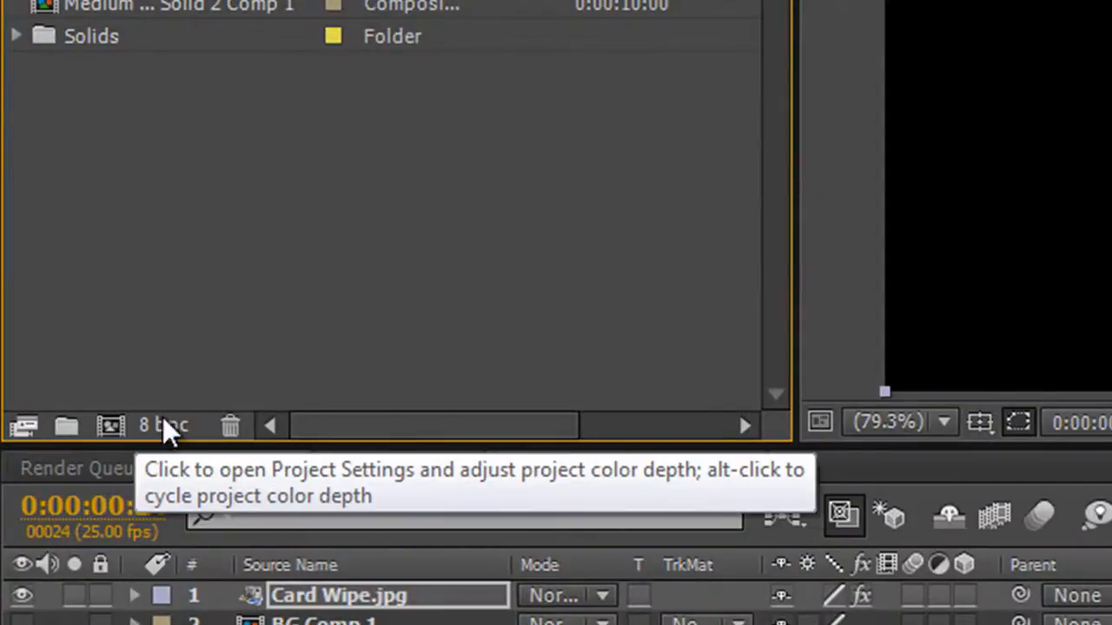
Alt-click the 8 bpc indicator to switch the project to 32 bits per channel
left_click(165, 426)
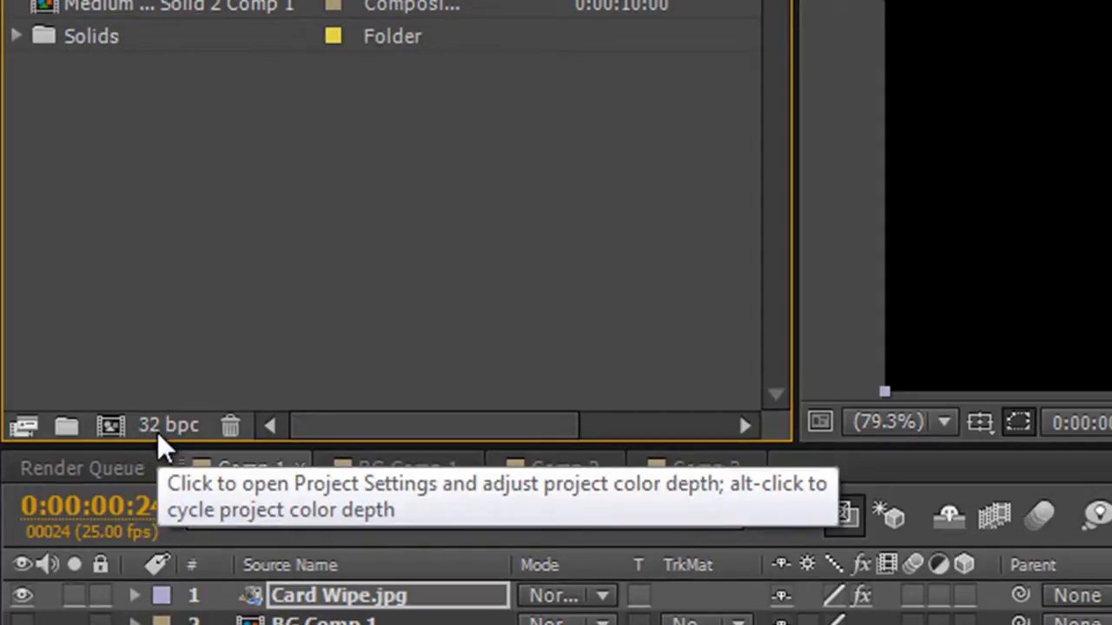
mouse_move(157, 444)
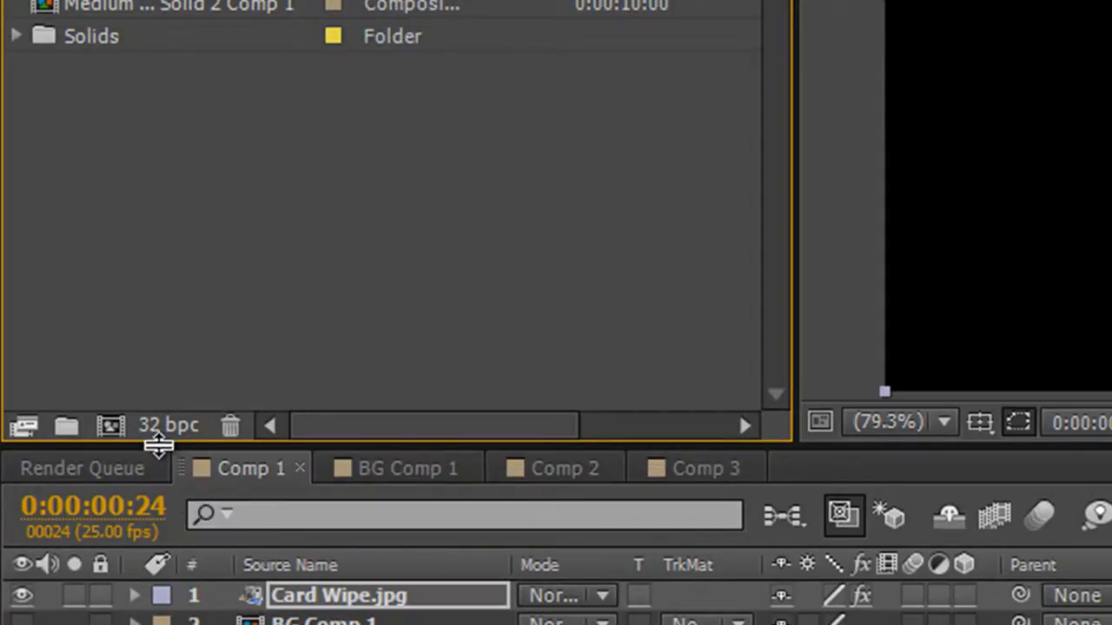
mouse_move(251, 512)
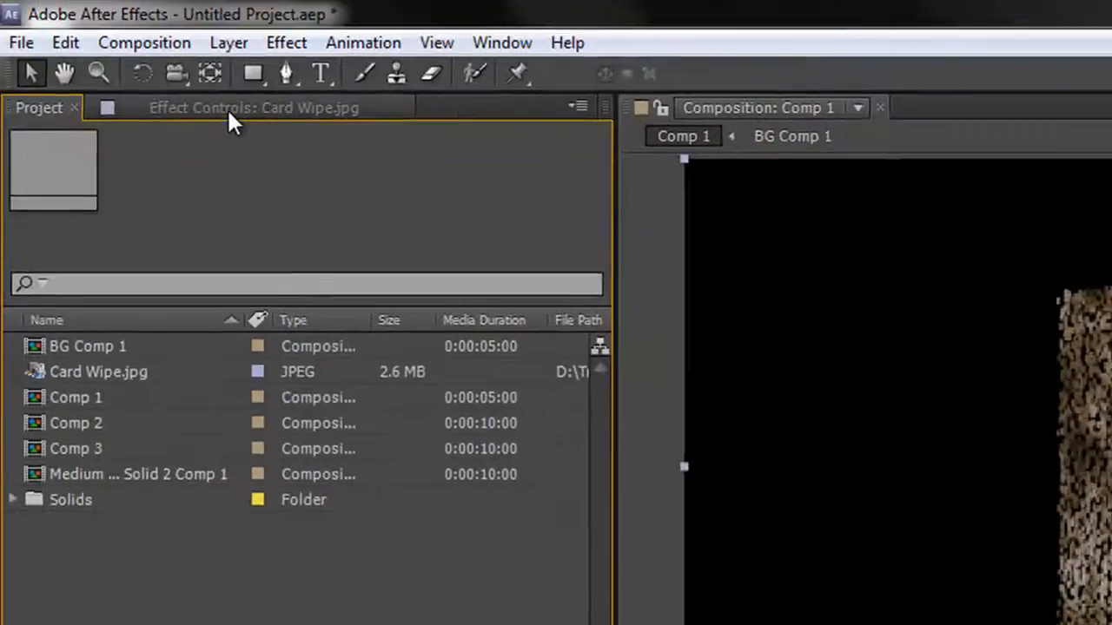
left_click(243, 107)
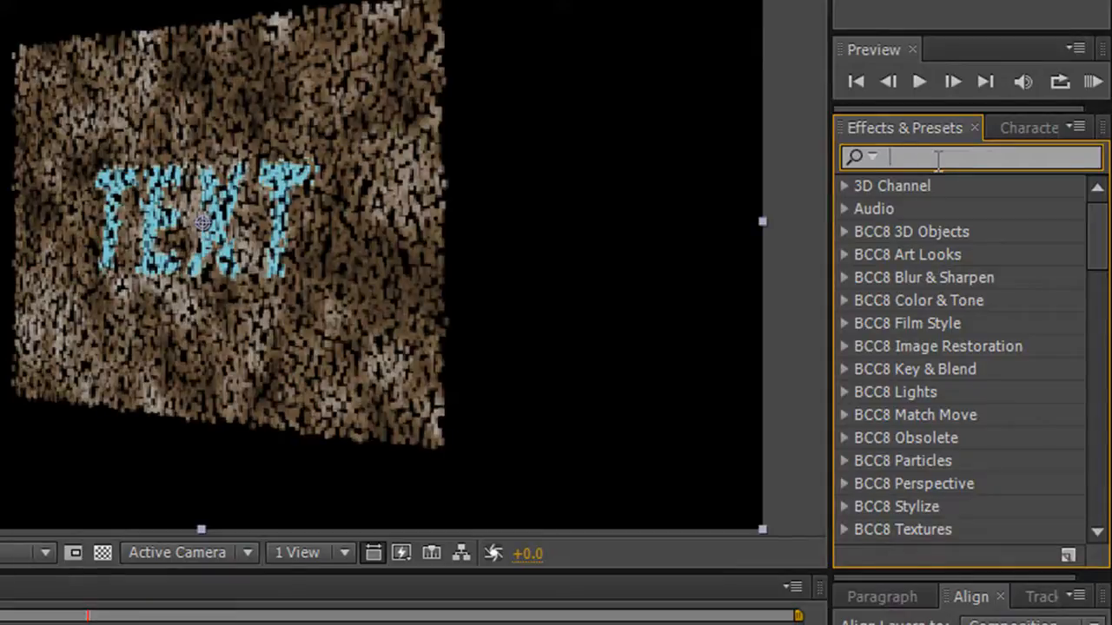
Search Effects & Presets for 'HDR' to list HDR Compander under Utility
type("HDR")
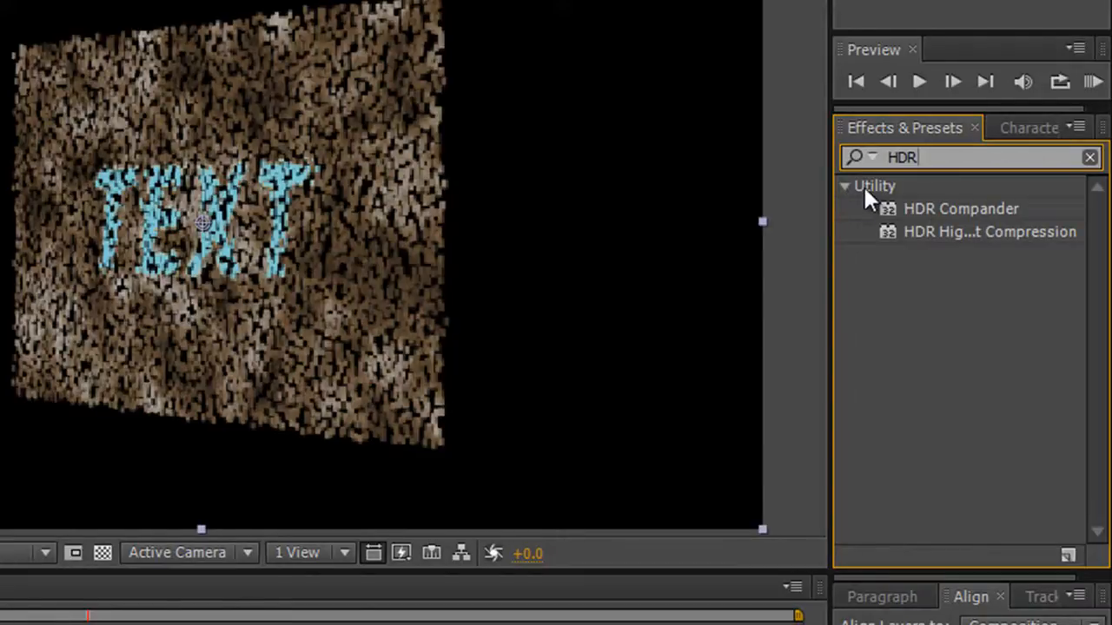
mouse_move(938, 215)
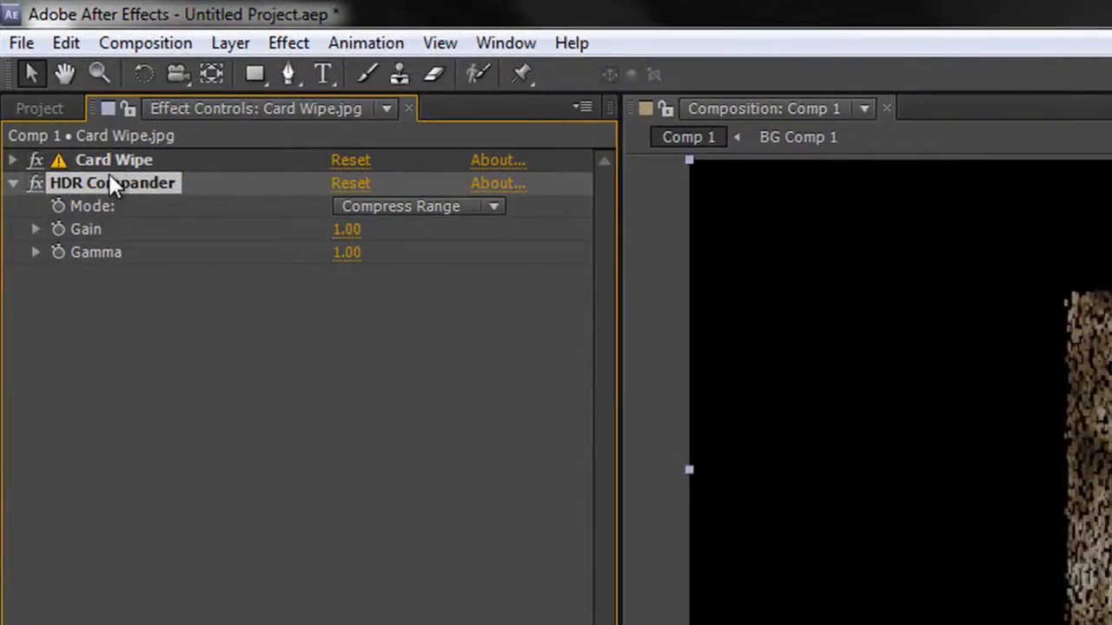
mouse_move(122, 165)
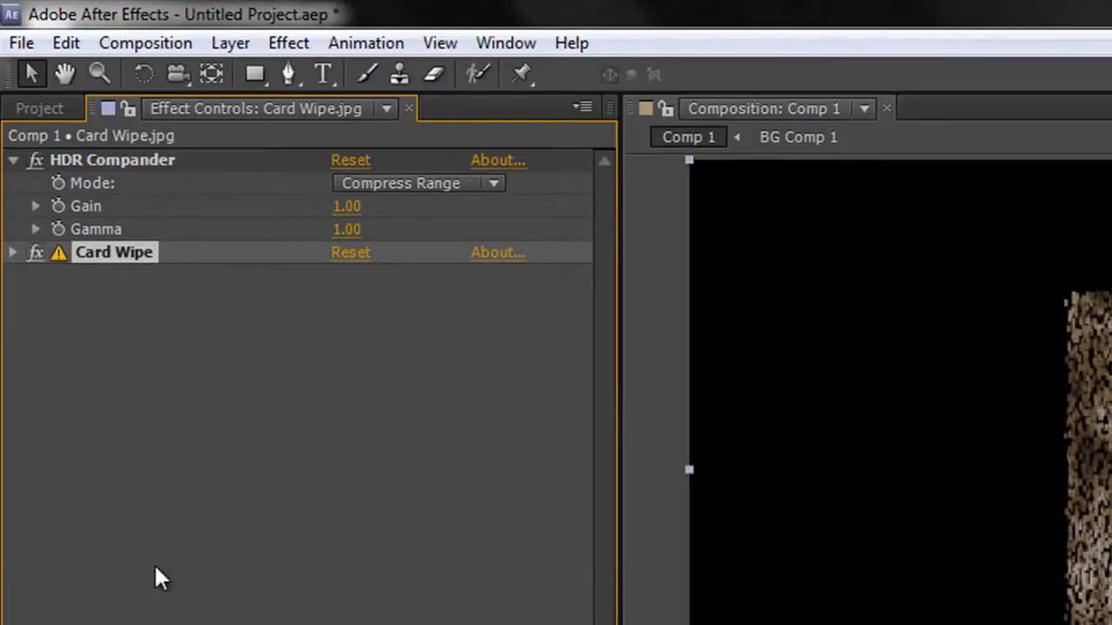
mouse_move(418, 197)
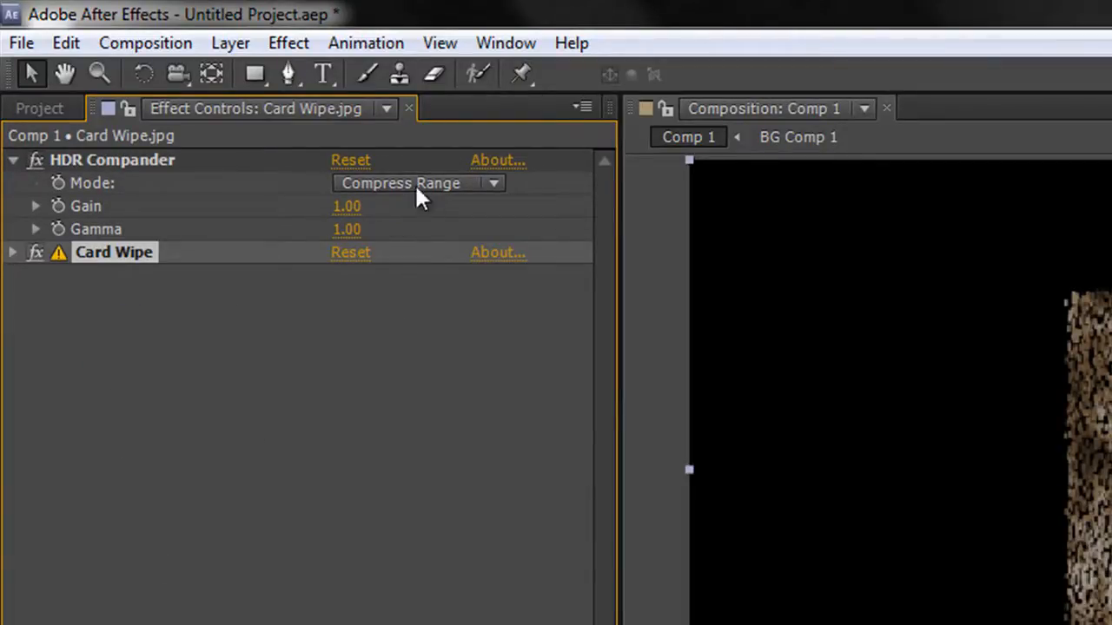
mouse_move(408, 207)
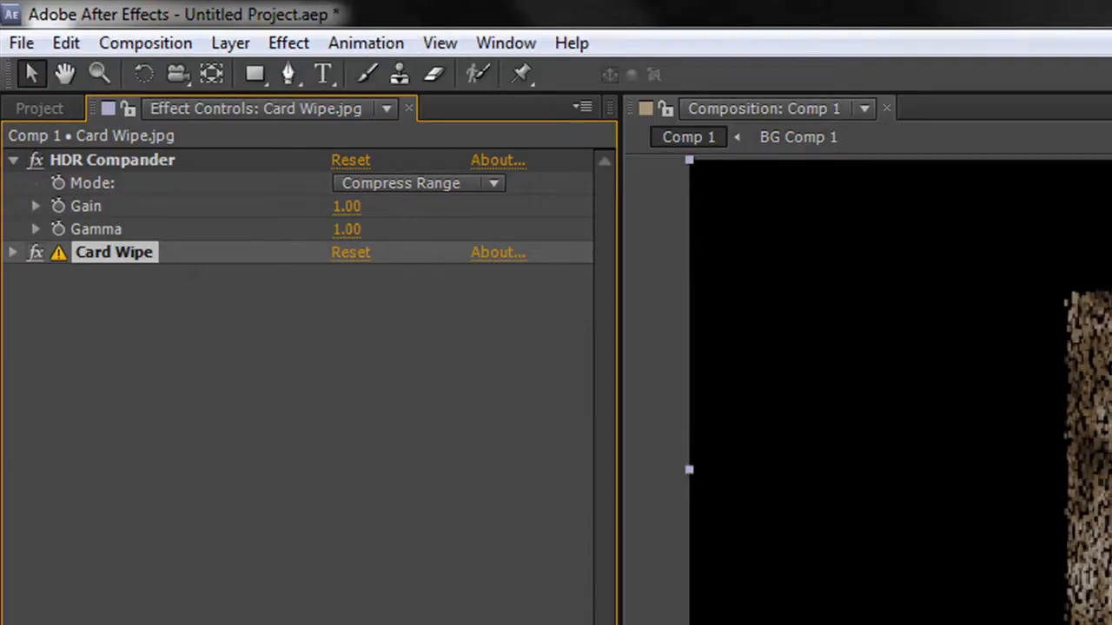
mouse_move(191, 186)
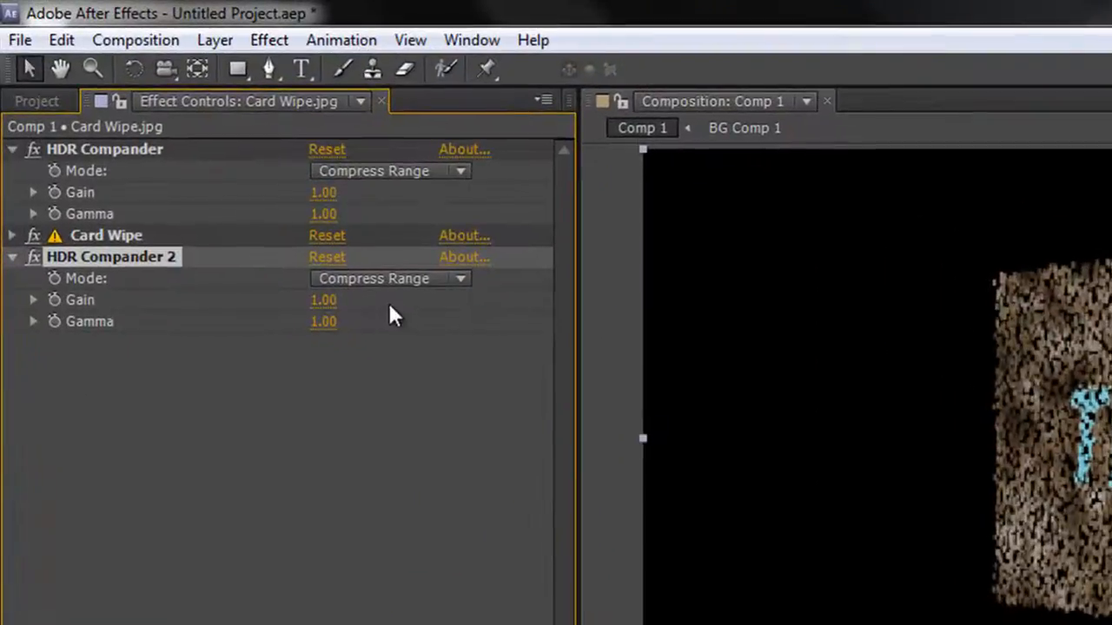
mouse_move(454, 289)
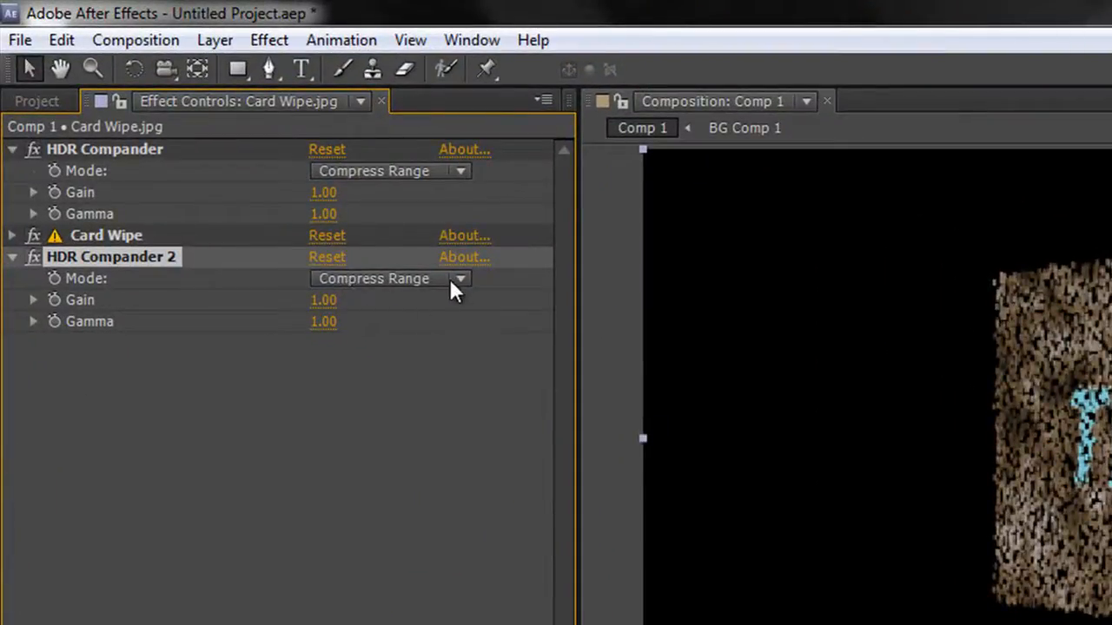